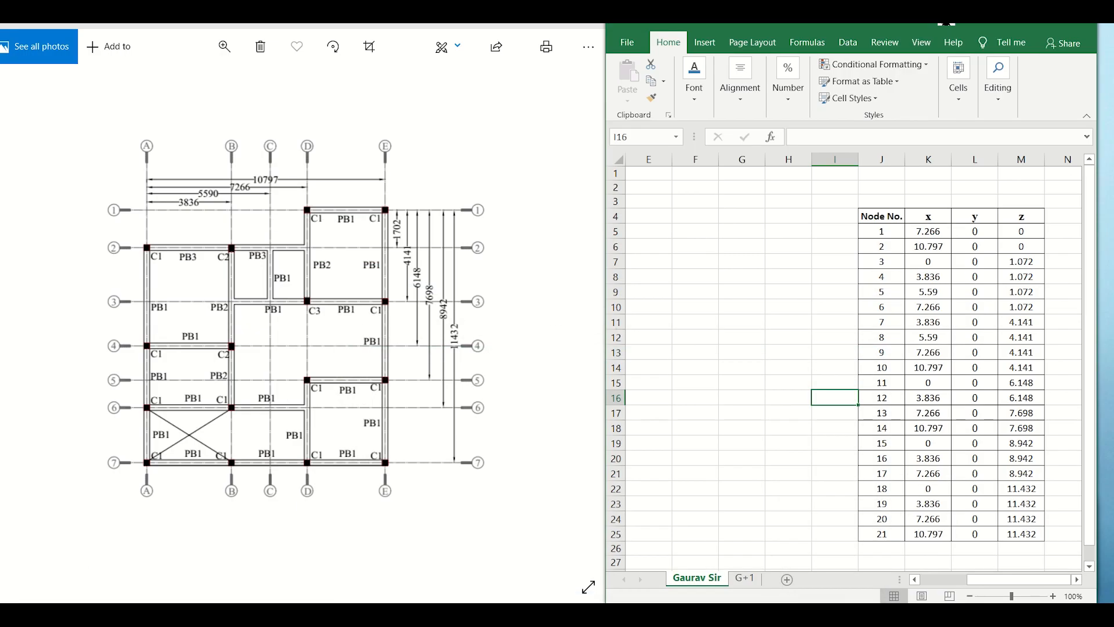
{"action": "mouse_move", "coordinate": [319, 215]}
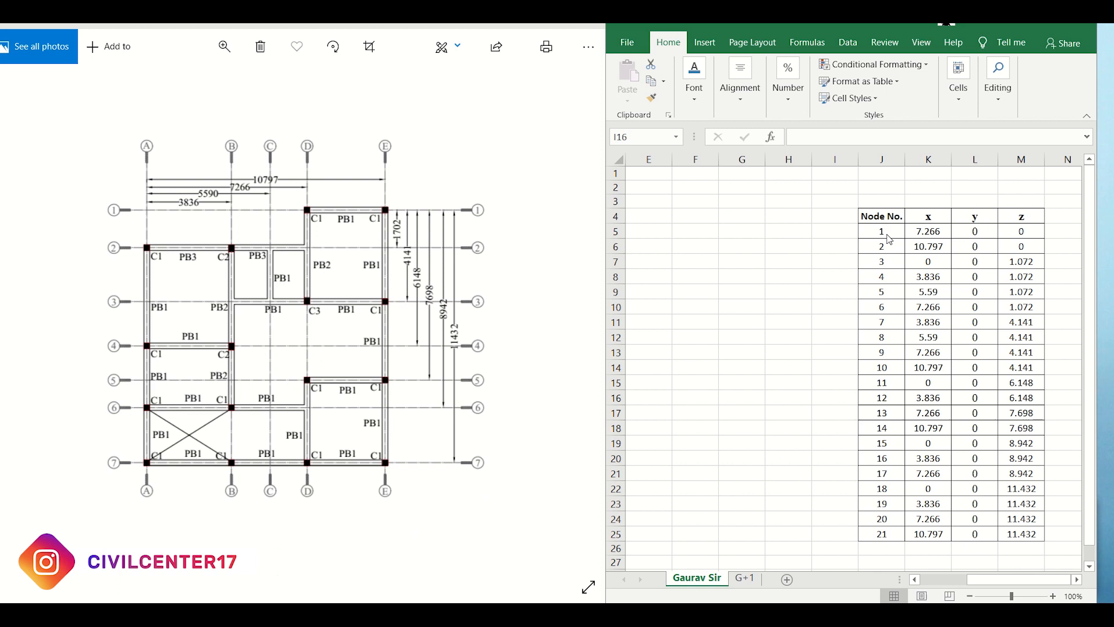
- Select the J5:M25 table of 21 node numbers with x, y, z coordinates and copy it
{"action": "left_click", "coordinate": [882, 231]}
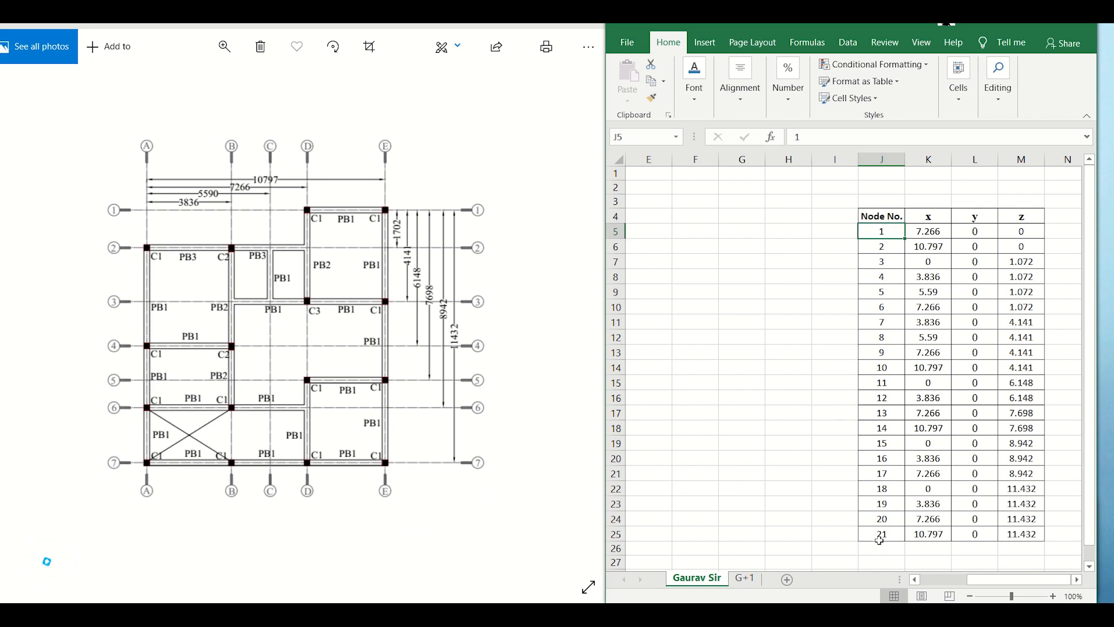
{"action": "left_click", "coordinate": [929, 231]}
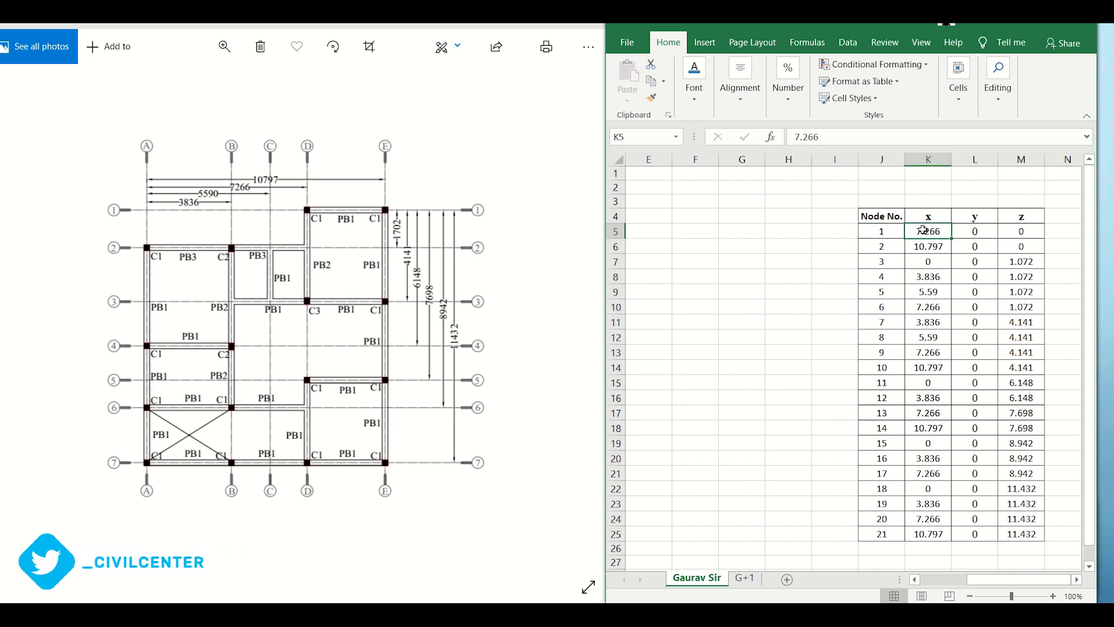
{"action": "left_click", "coordinate": [1021, 231]}
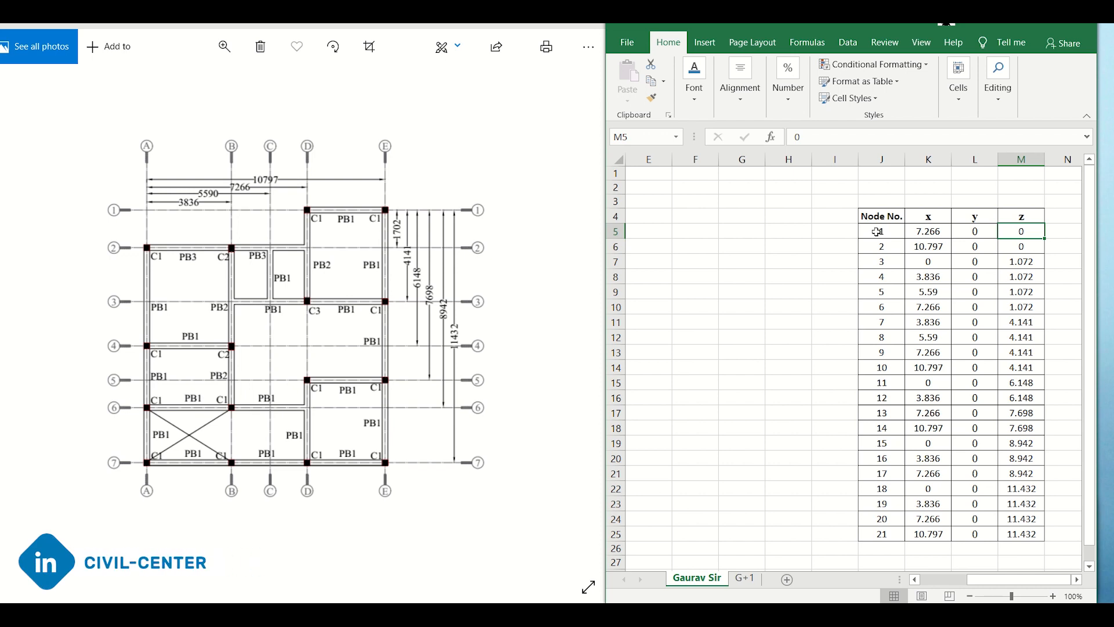
{"action": "left_click_drag", "start_coordinate": [881, 231], "coordinate": [1022, 534]}
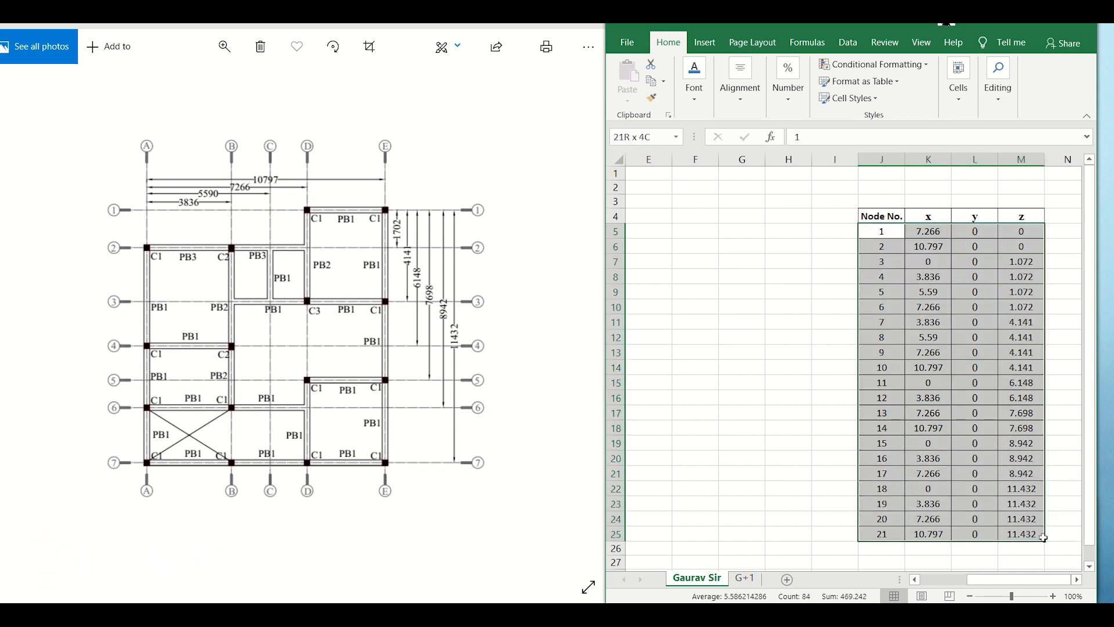
{"action": "key", "text": "ctrl+c"}
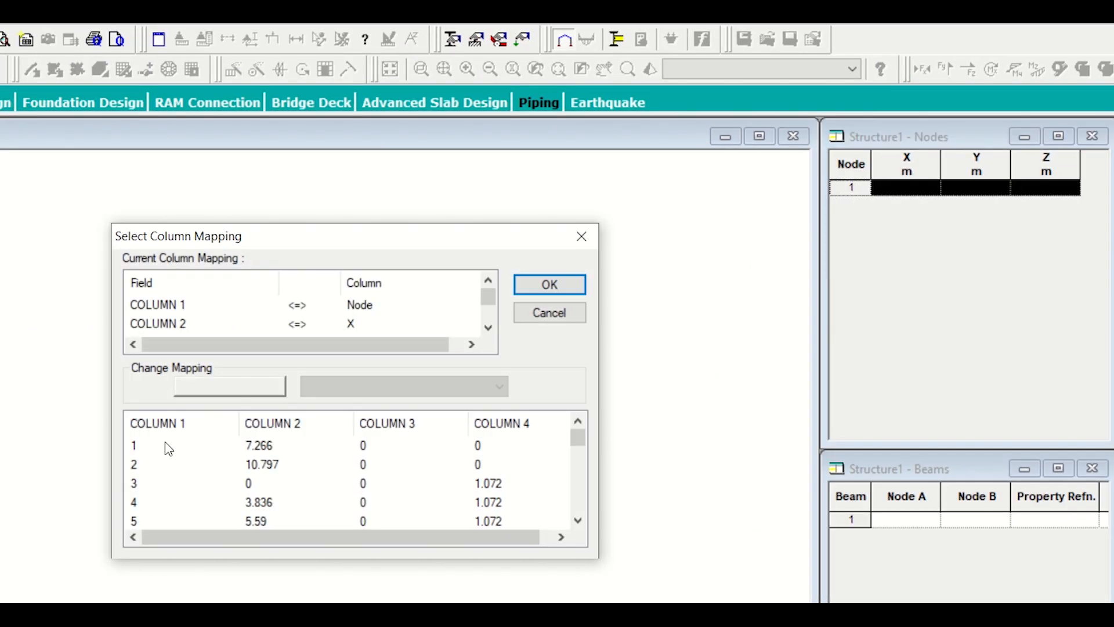
{"action": "mouse_move", "coordinate": [330, 460]}
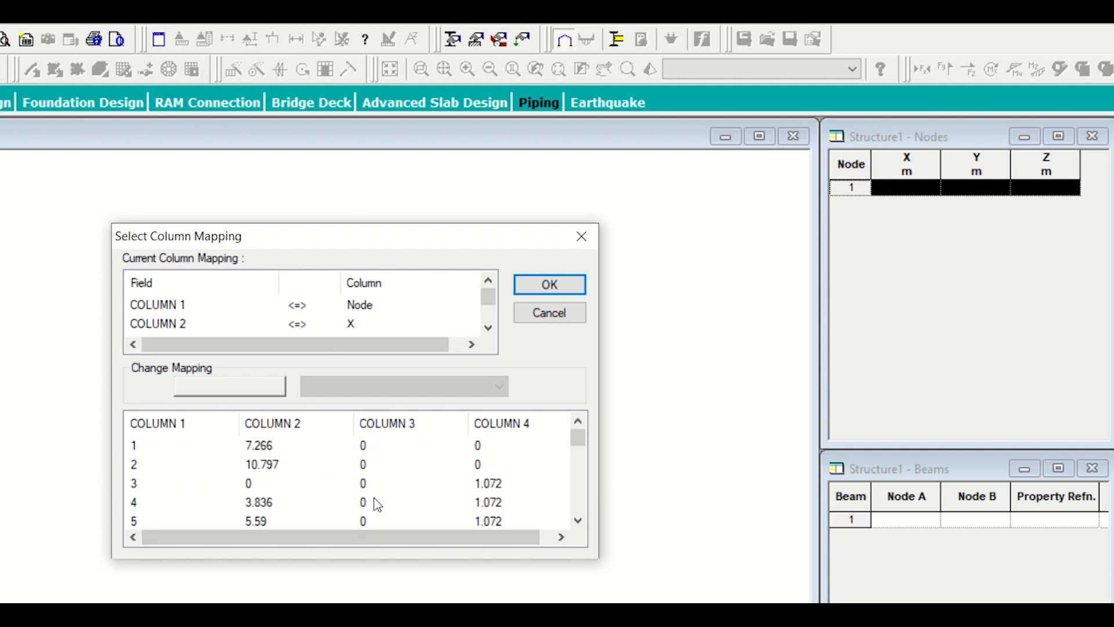
{"action": "mouse_move", "coordinate": [480, 481]}
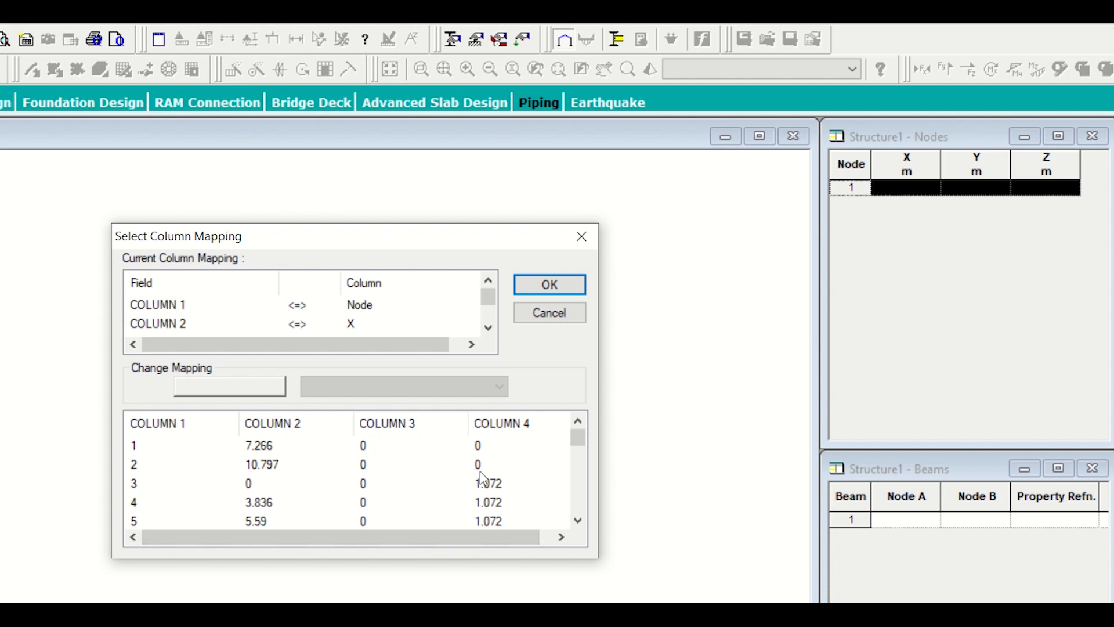
{"action": "mouse_move", "coordinate": [520, 352]}
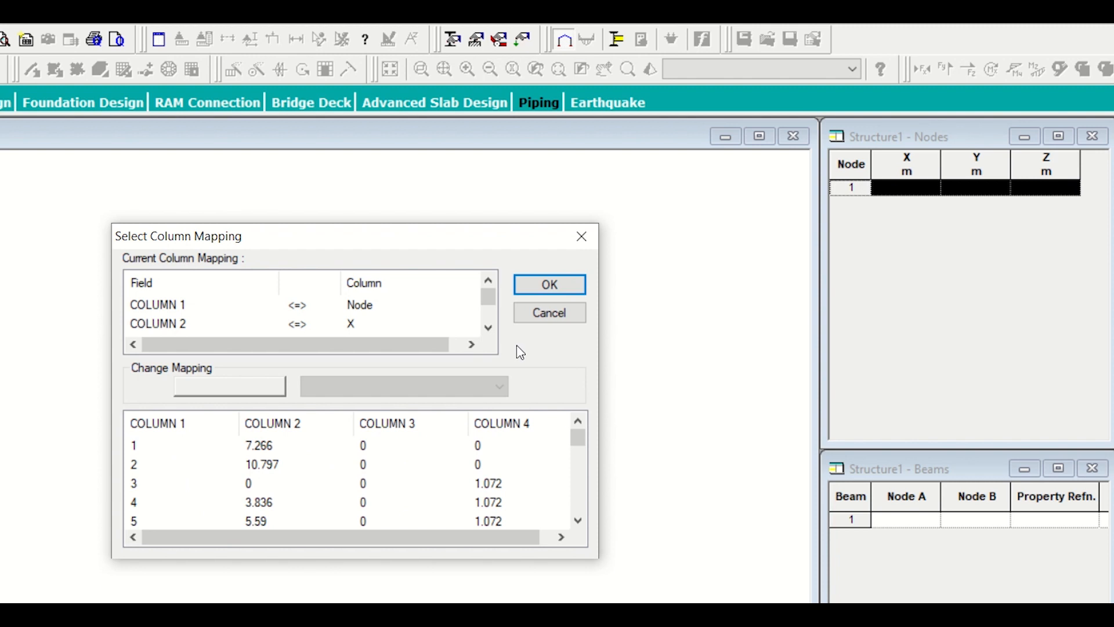
- Accept the Node/X column mapping to create the 21 nodes and fit the view beside the table
{"action": "left_click", "coordinate": [549, 285]}
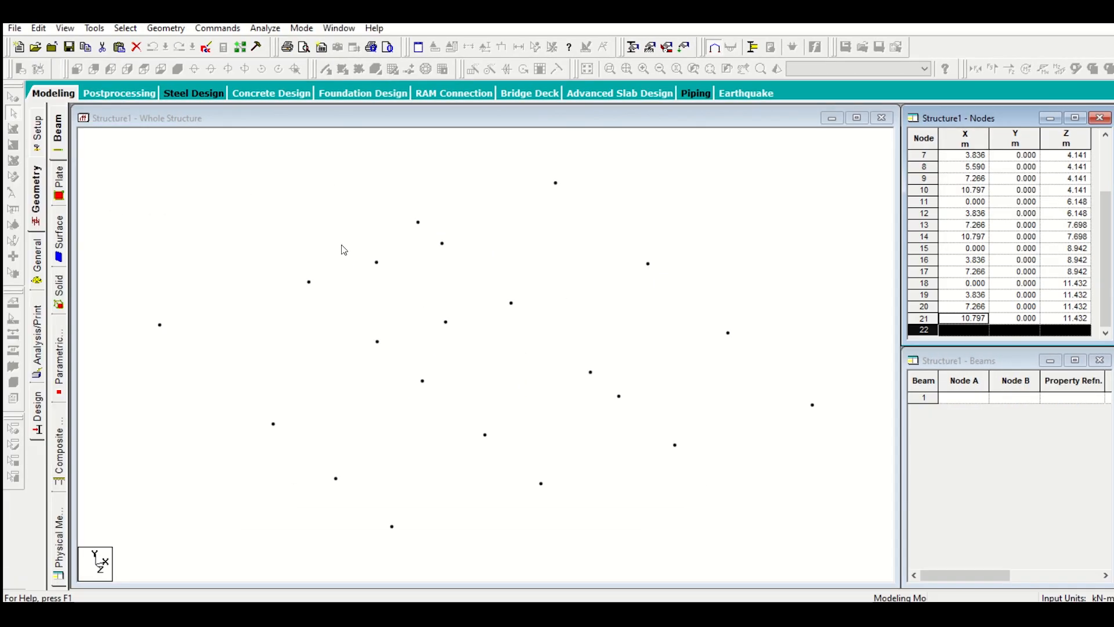
{"action": "mouse_move", "coordinate": [344, 185]}
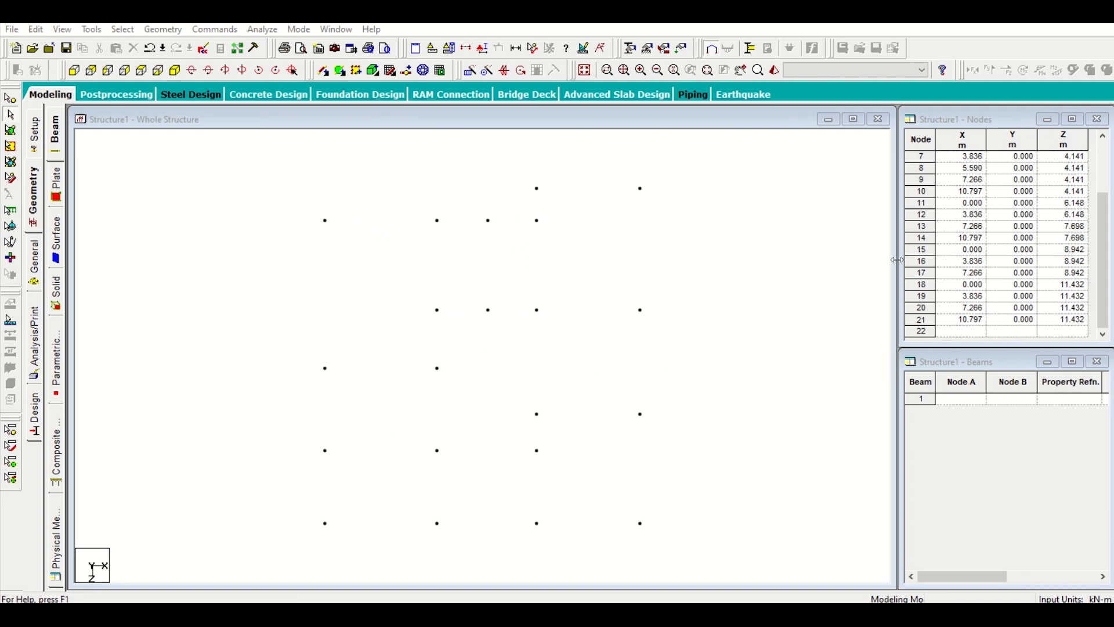
{"action": "left_click_drag", "start_coordinate": [894, 259], "coordinate": [576, 315]}
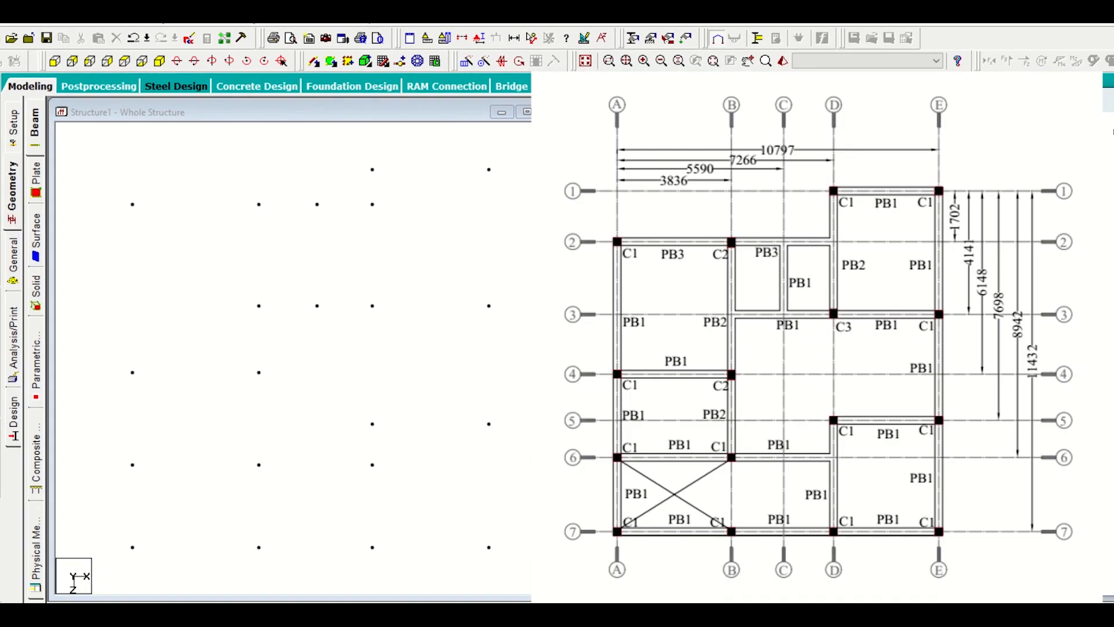
{"action": "mouse_move", "coordinate": [713, 213]}
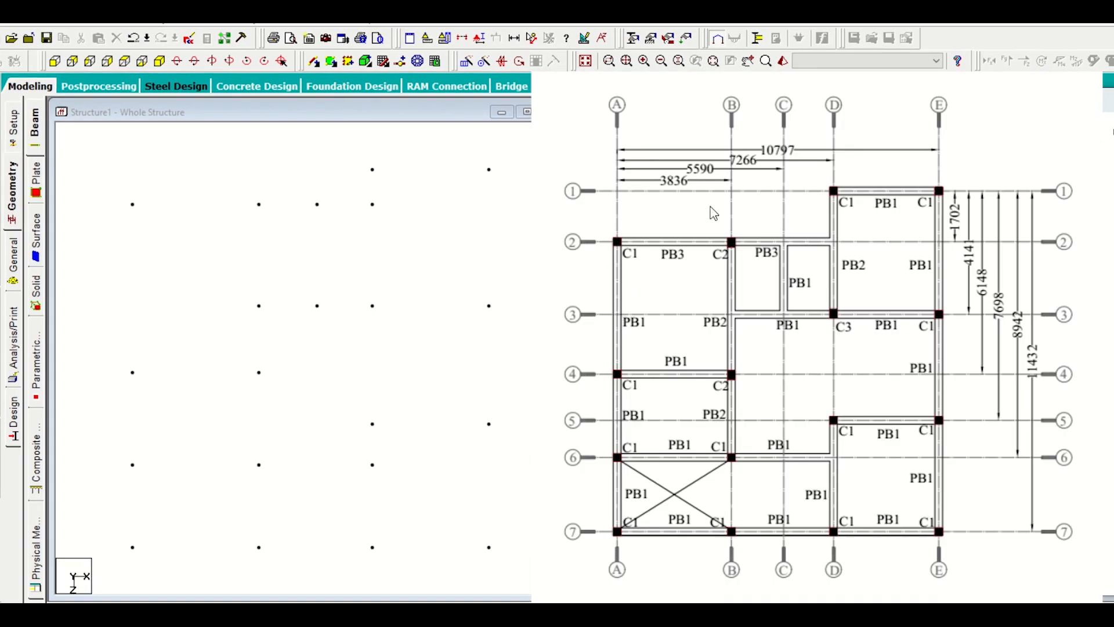
{"action": "mouse_move", "coordinate": [390, 313]}
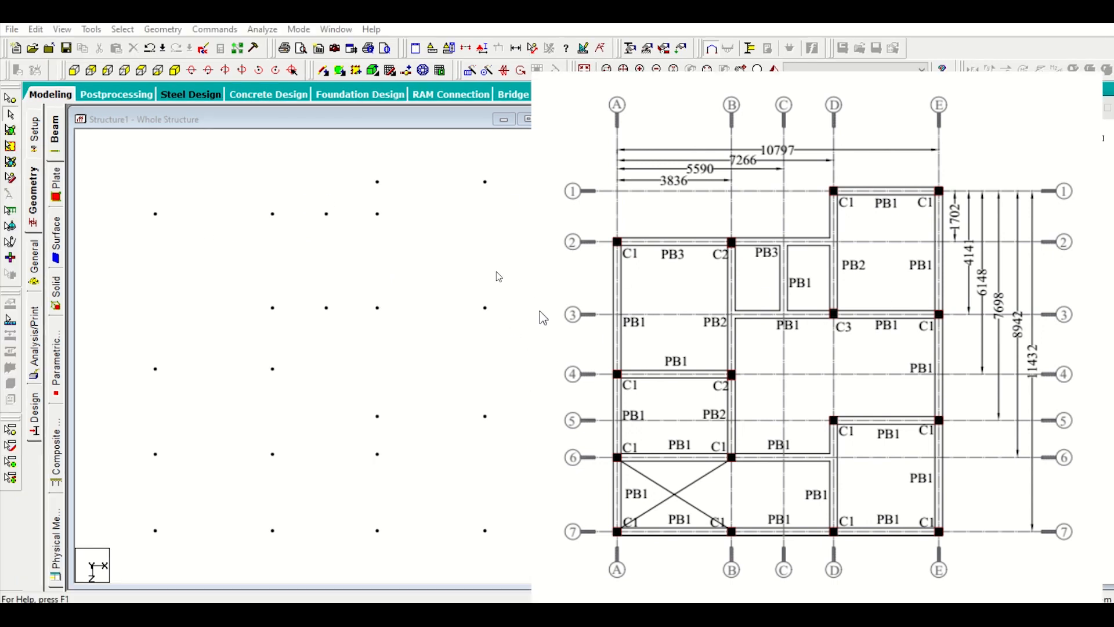
{"action": "mouse_move", "coordinate": [474, 367]}
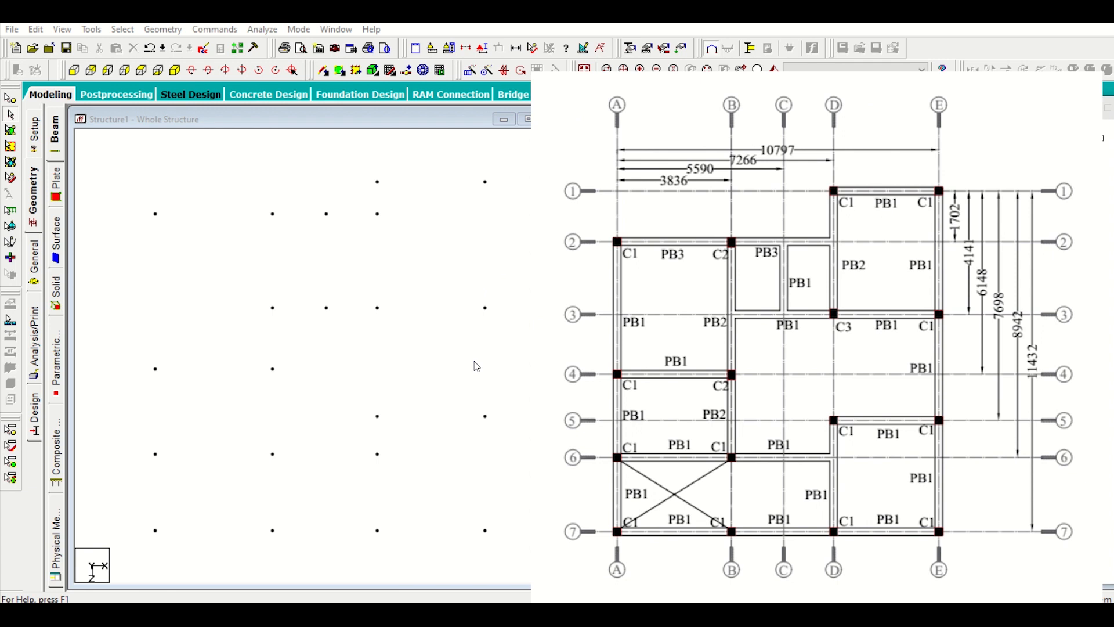
{"action": "mouse_move", "coordinate": [427, 277]}
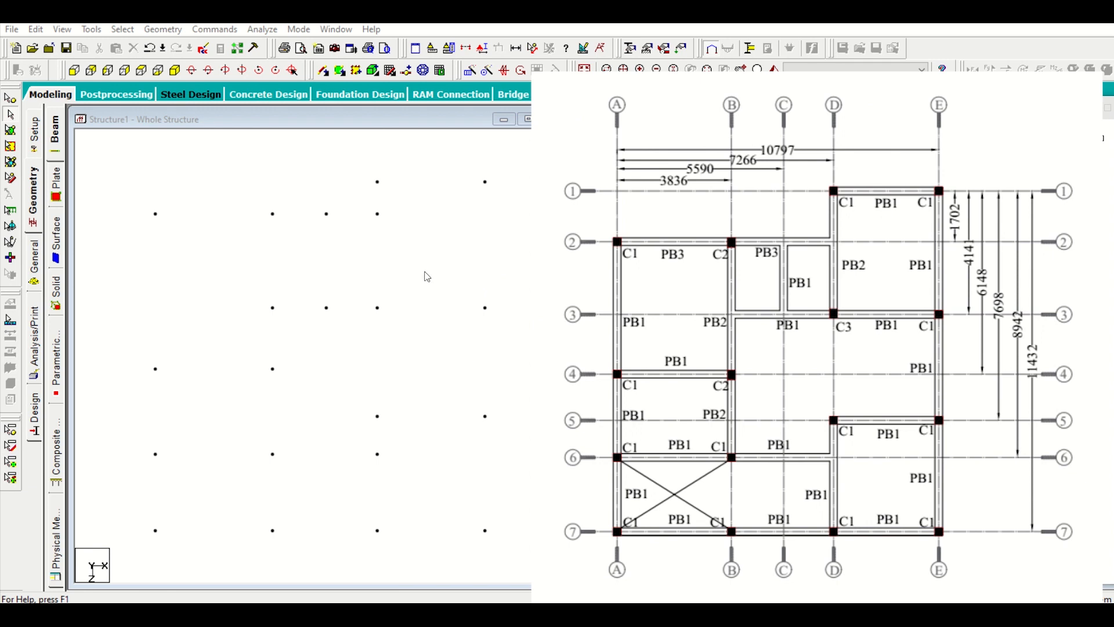